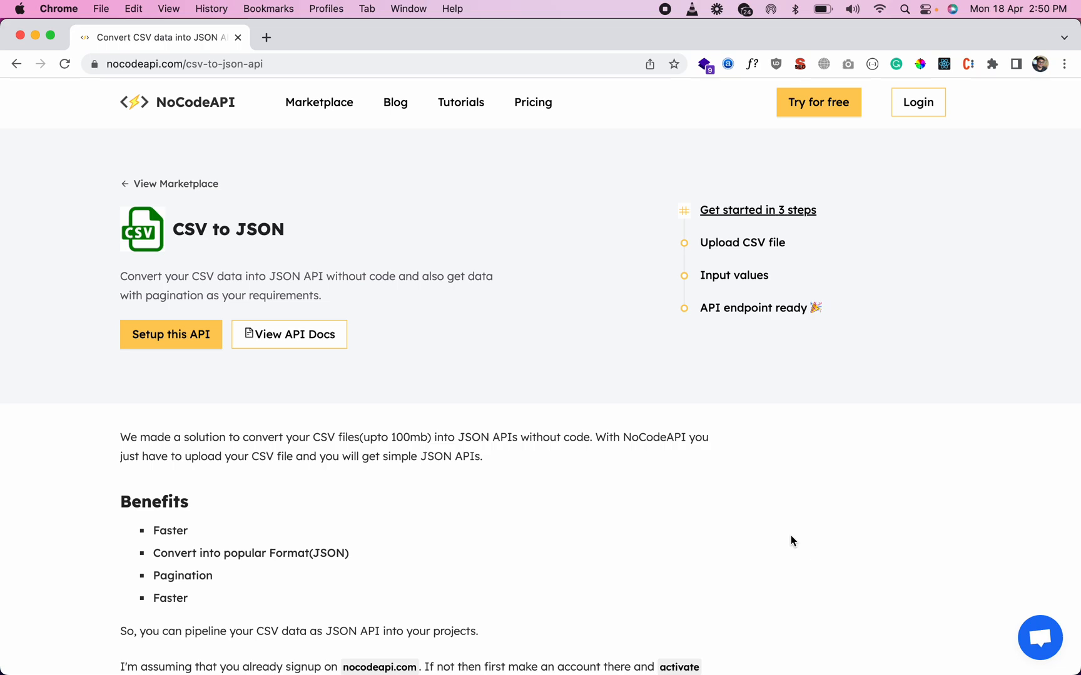
Leave the CSV to JSON product page for the app.nocodeapi.com dashboard via 'Setup this API'
click(917, 103)
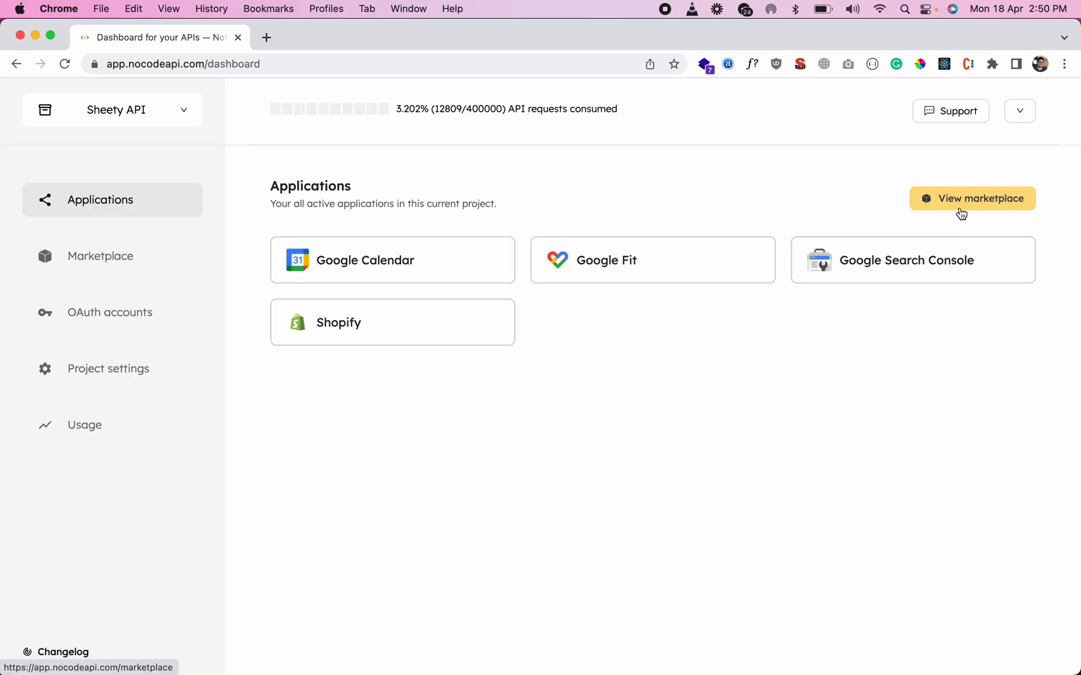
Find the CSV to JSON app in the Marketplace by searching 'csv' and activate it
click(972, 199)
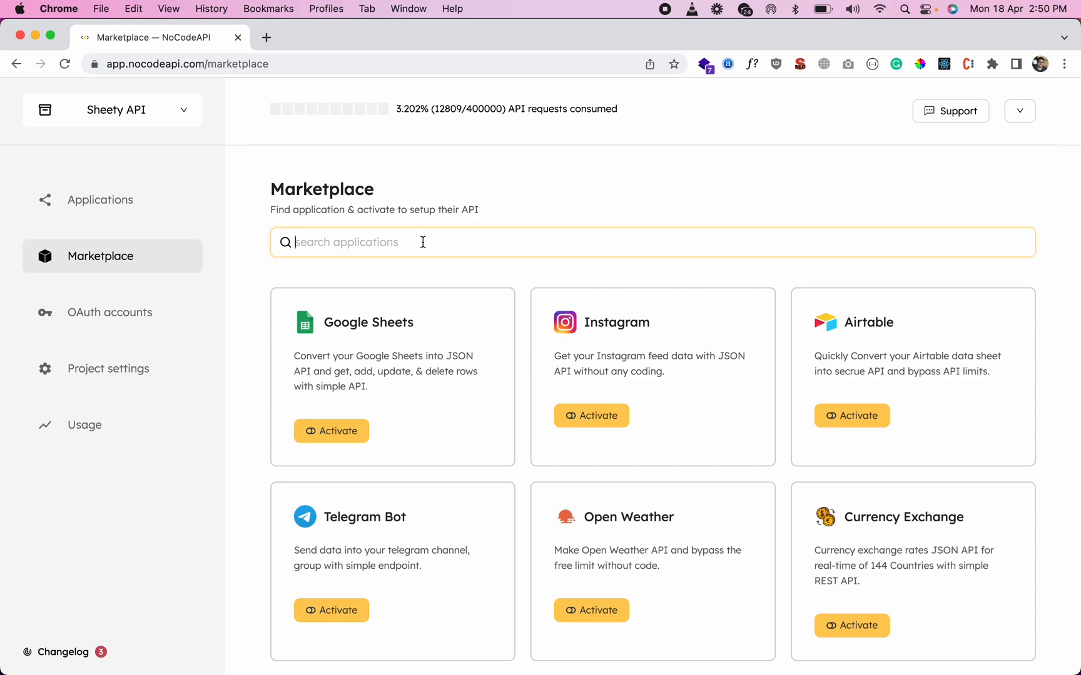
text(csv)
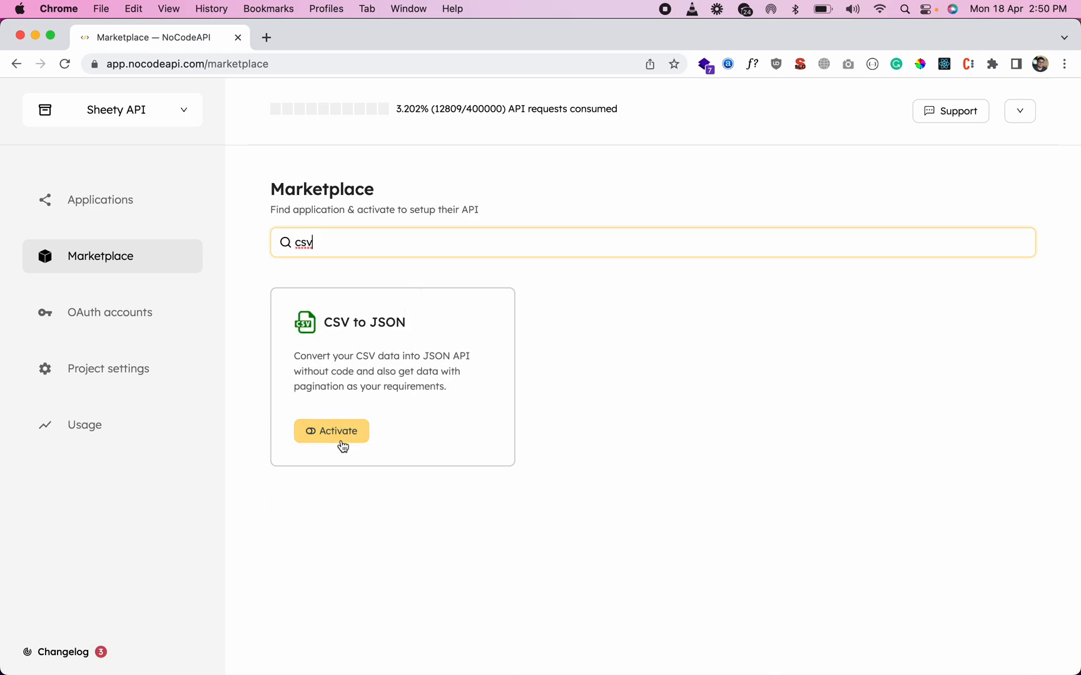
click(330, 430)
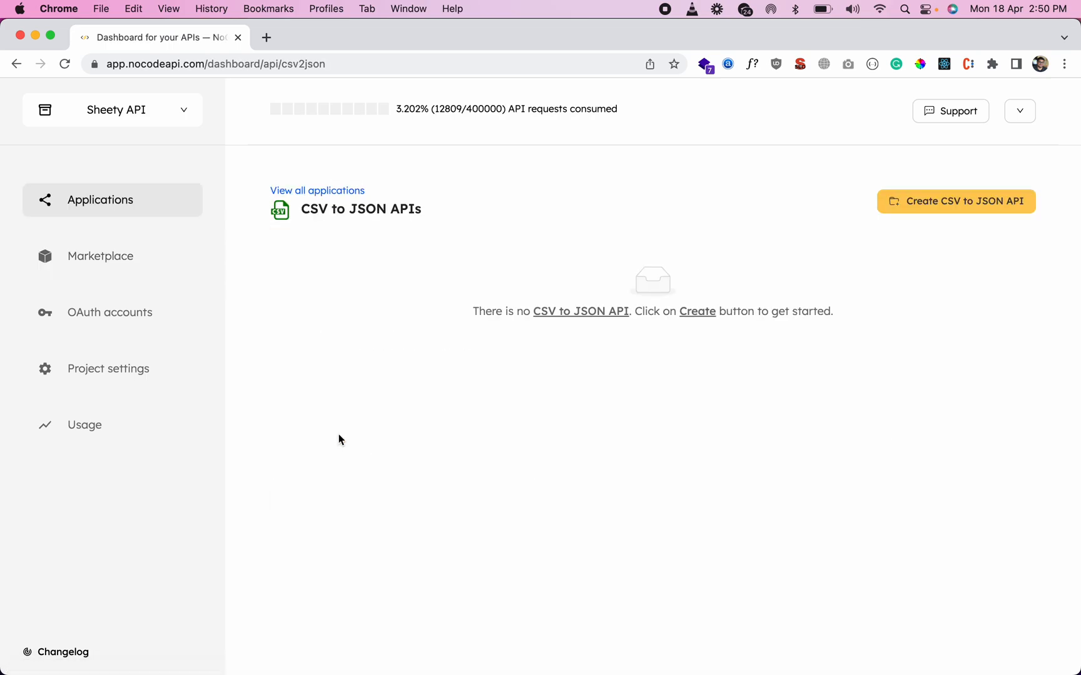
mouse_move(920, 211)
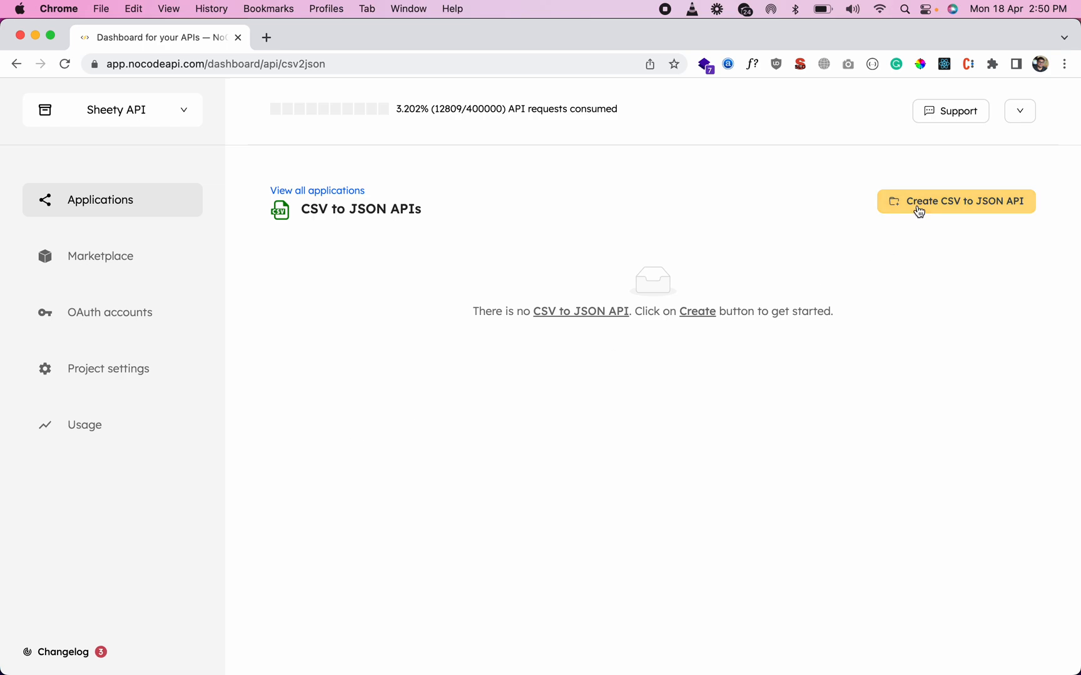
Begin a new CSV to JSON API and name it 'csv api'
click(956, 201)
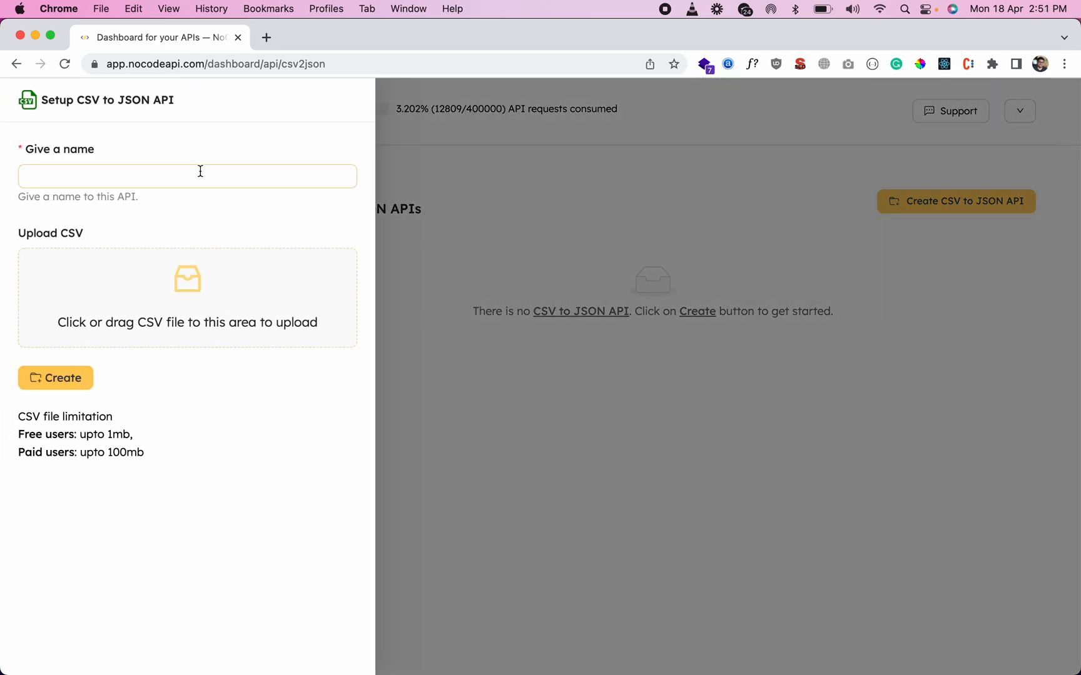
text(csv)
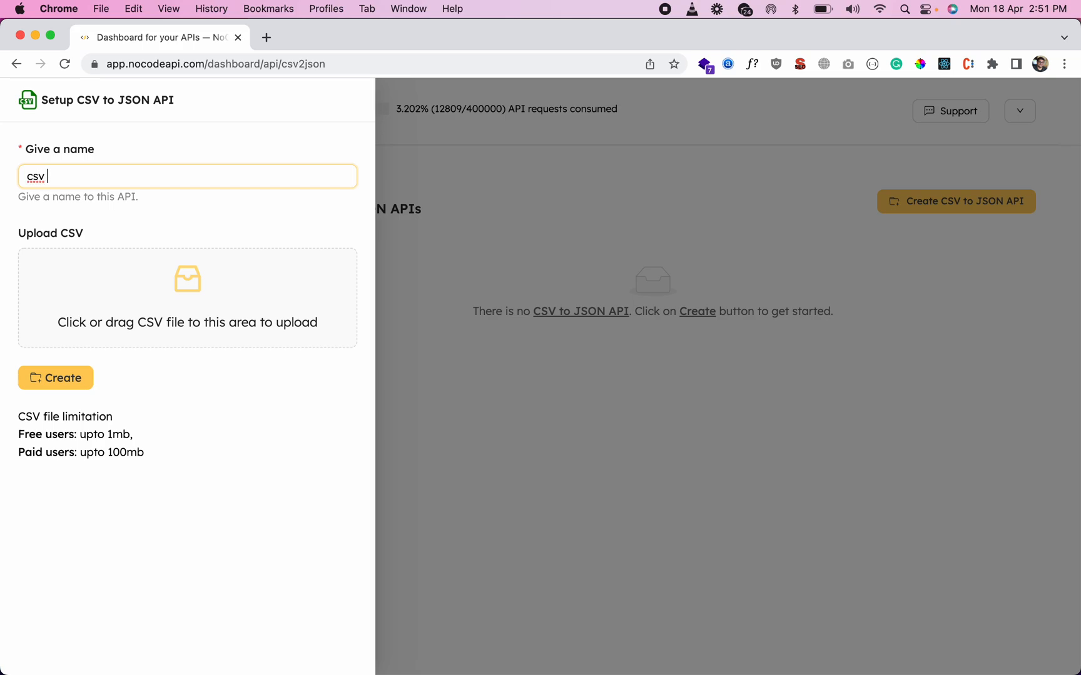
text(api)
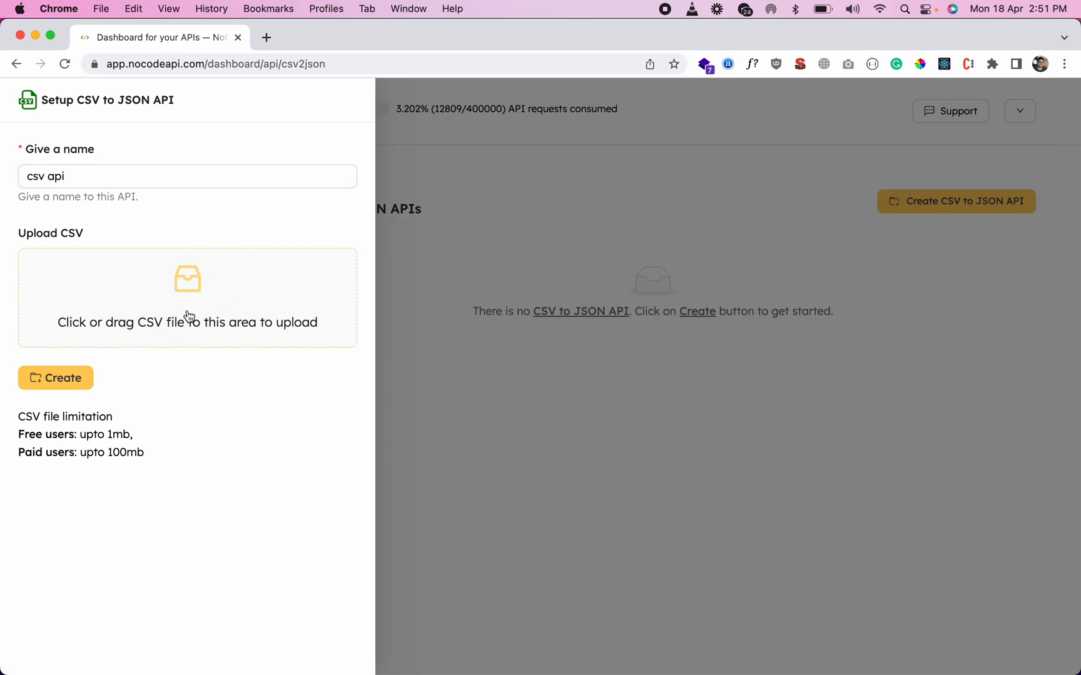
Upload balance_history.csv from the Downloads folder as the API's CSV source
click(186, 298)
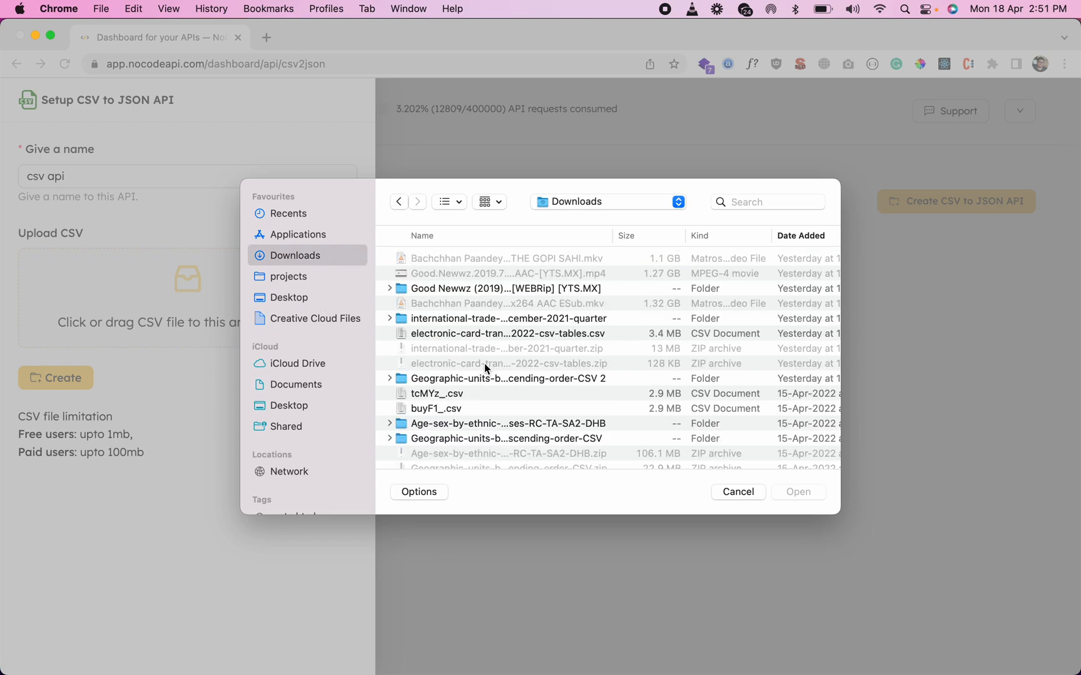
scroll(down, 3)
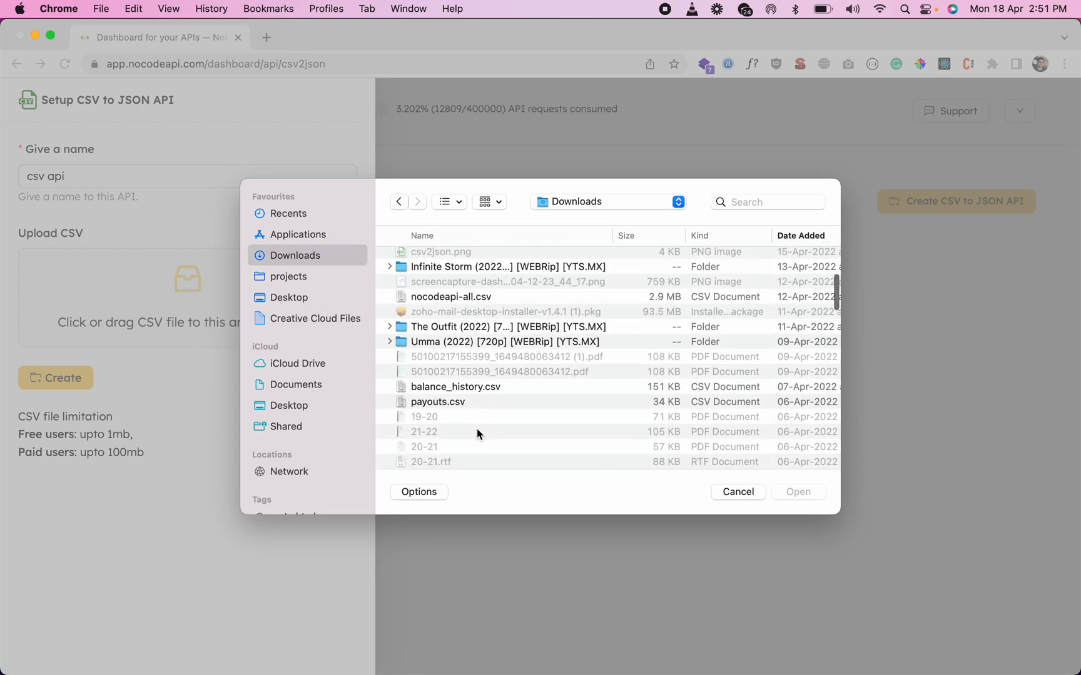
scroll(down, 3)
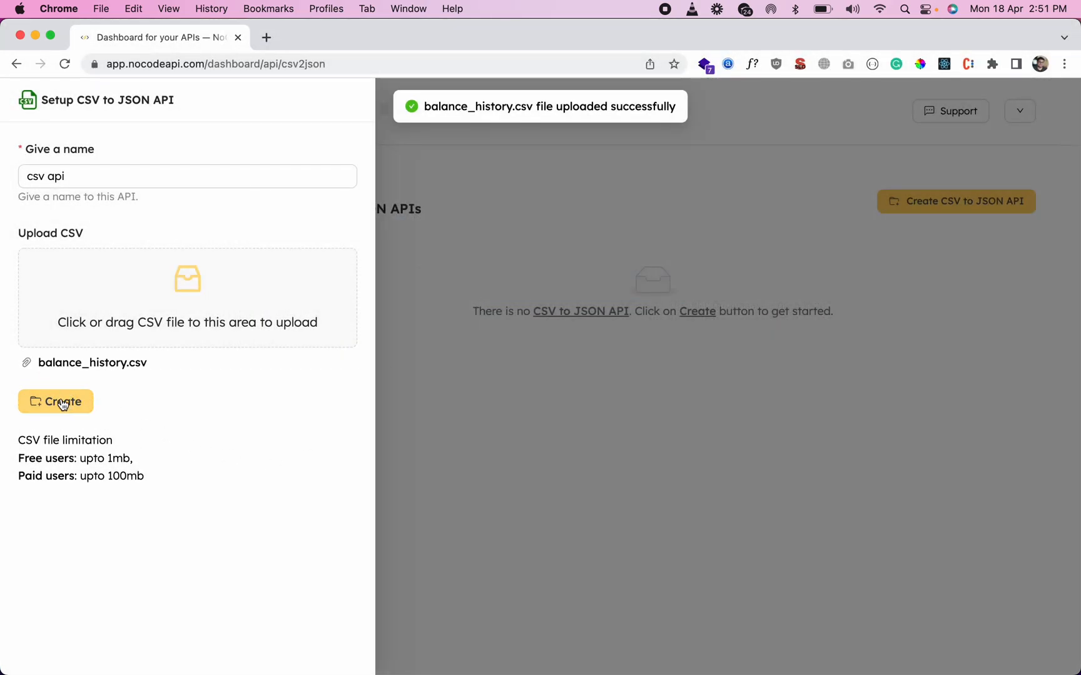
Create the csv api endpoint, generating its API endpoint URL
click(55, 401)
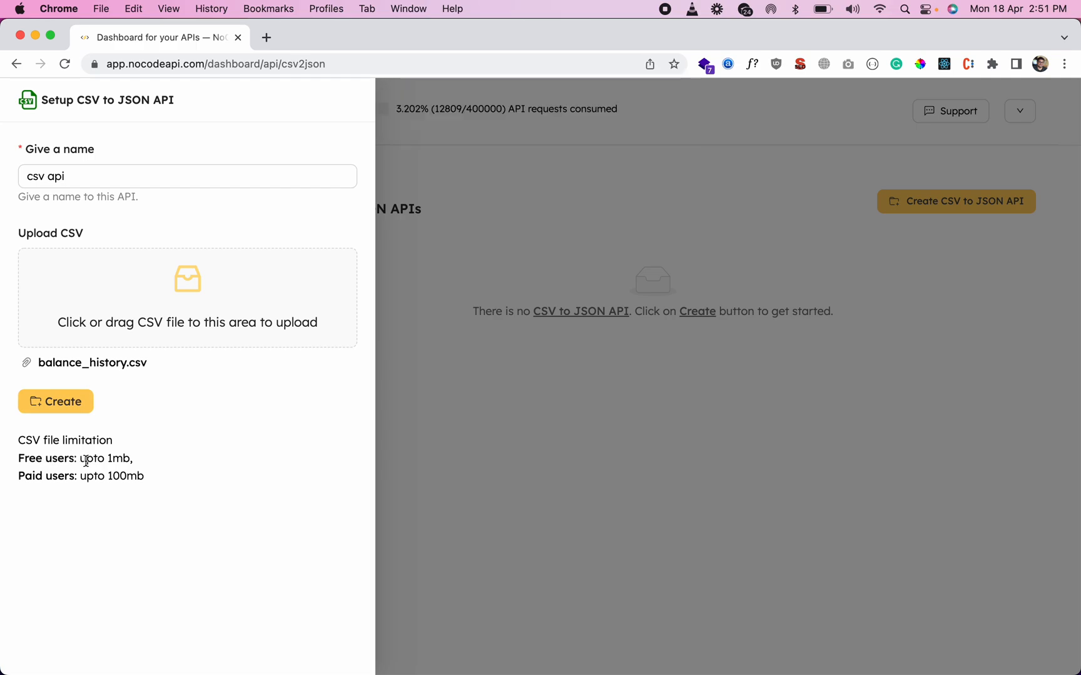
click(55, 402)
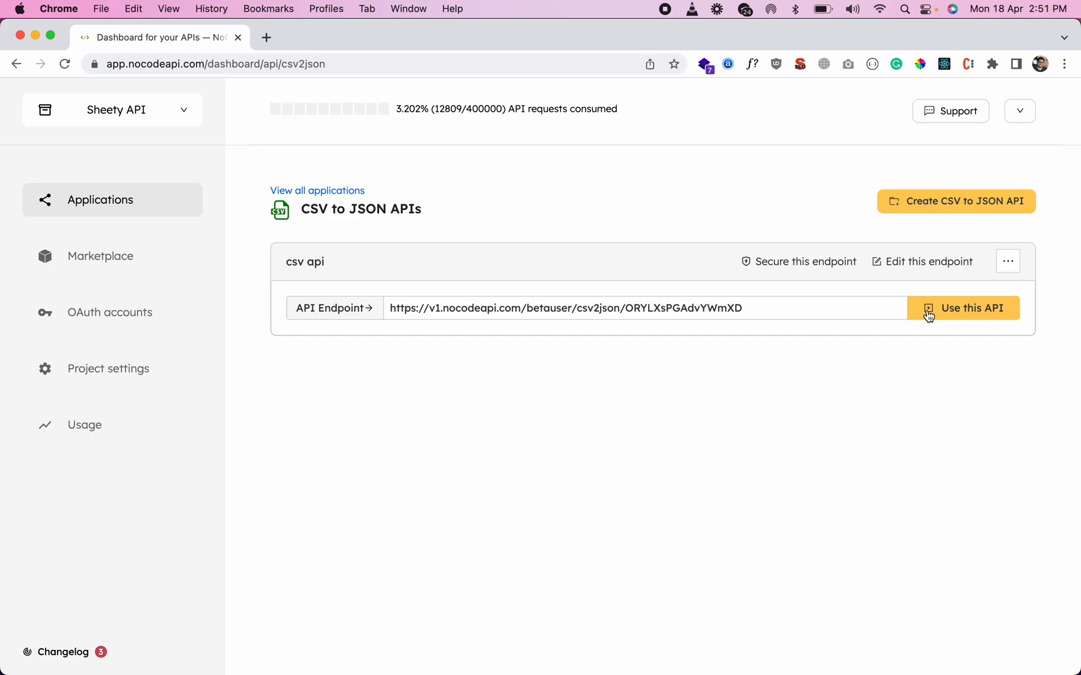
Run the csv api endpoint from the playground to get balance_history.csv as JSON in a new tab
click(963, 308)
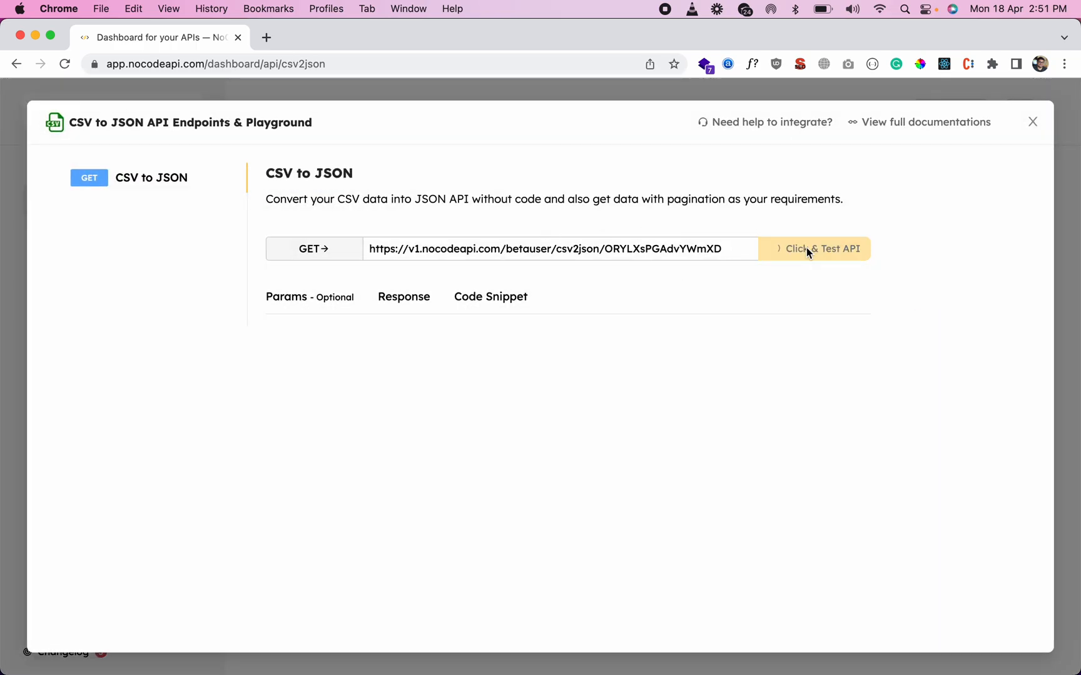
click(814, 249)
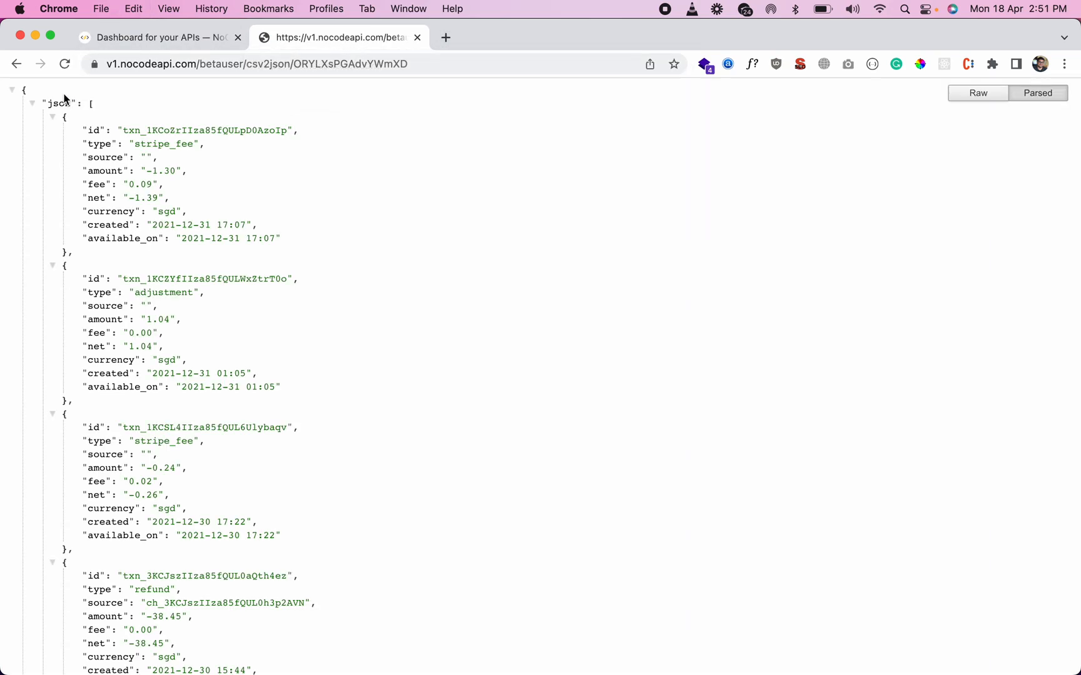
Collapse the json array and highlight hasMore, showing total 1161 and page 1
click(31, 104)
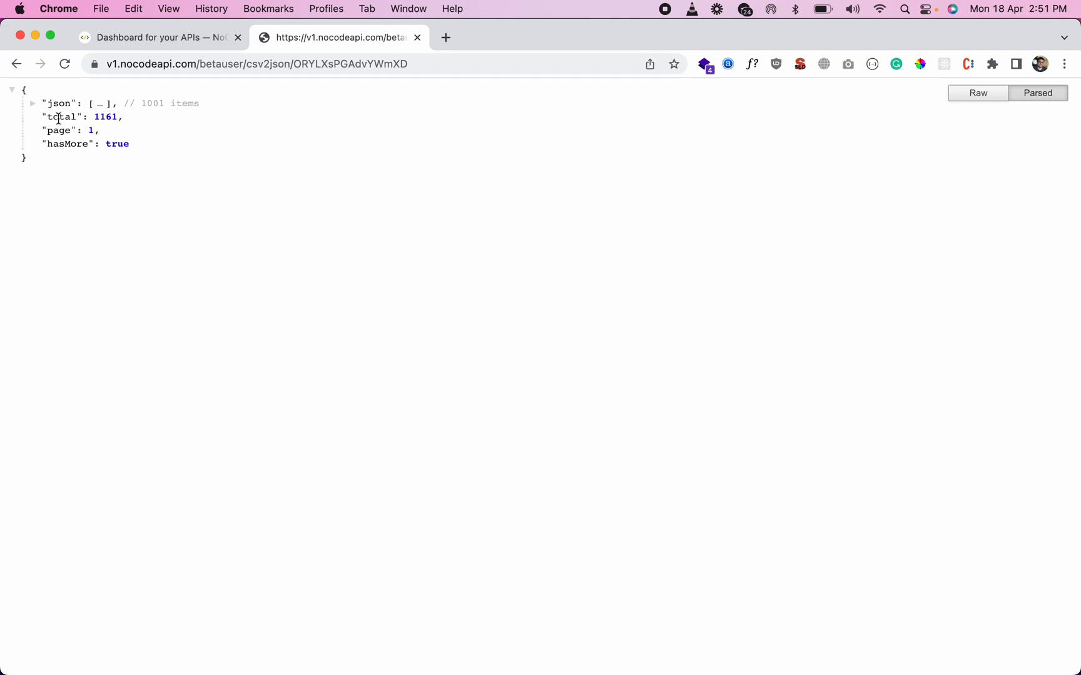
double_click(60, 116)
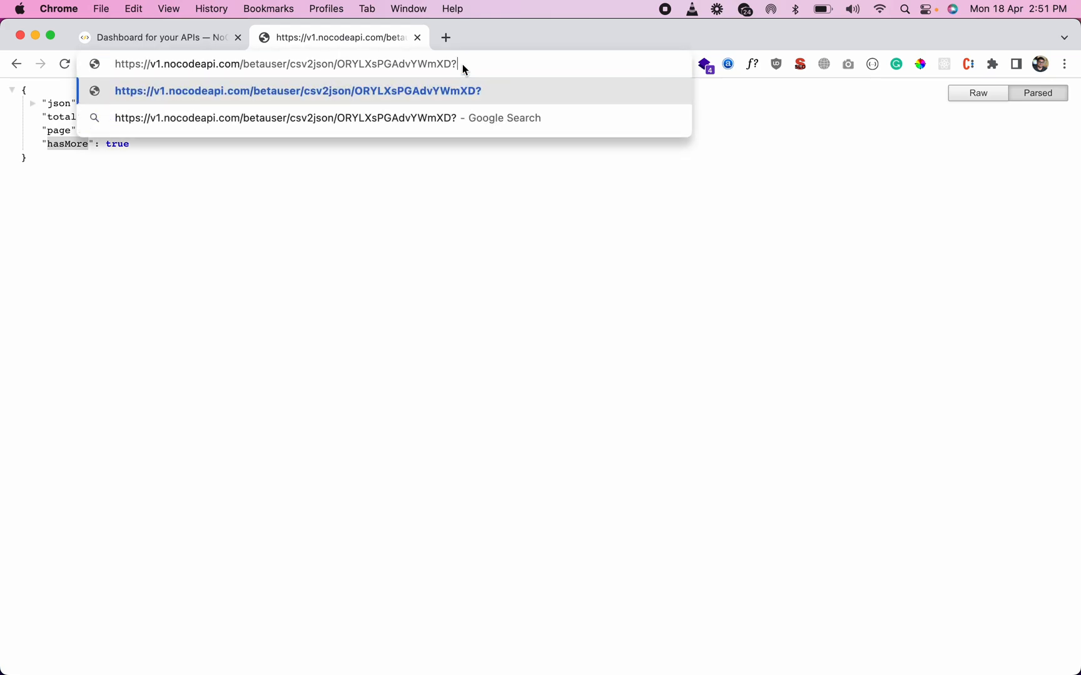
Request ?page=2 then ?page=3 (empty json, hasMore false) and return to the dashboard tab
text(page=2)
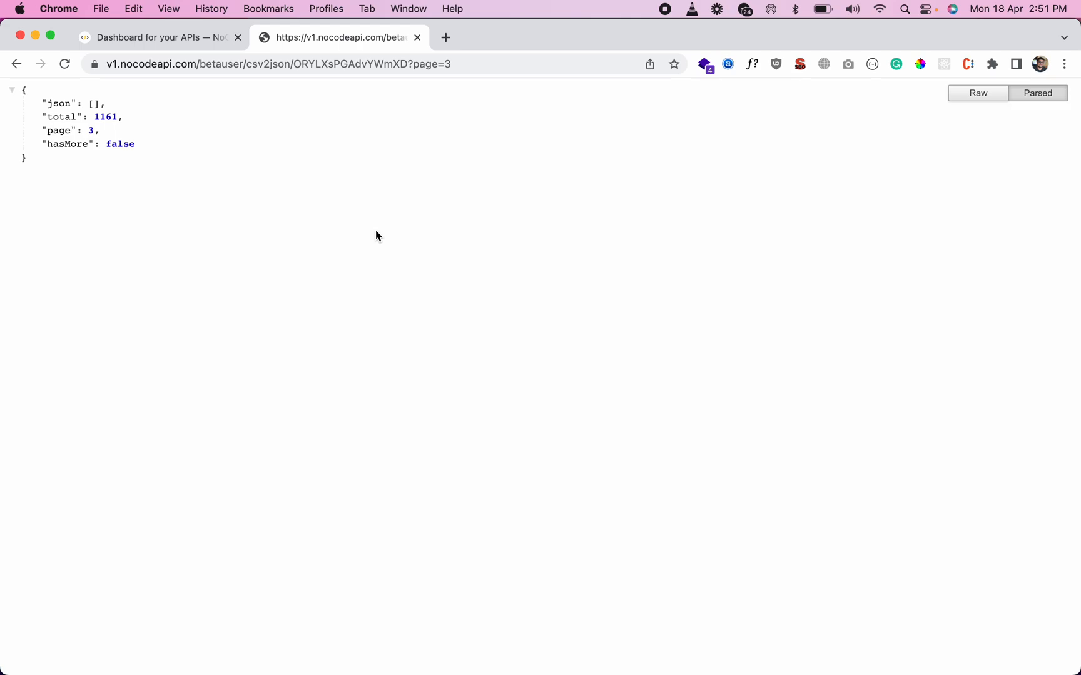
click(159, 38)
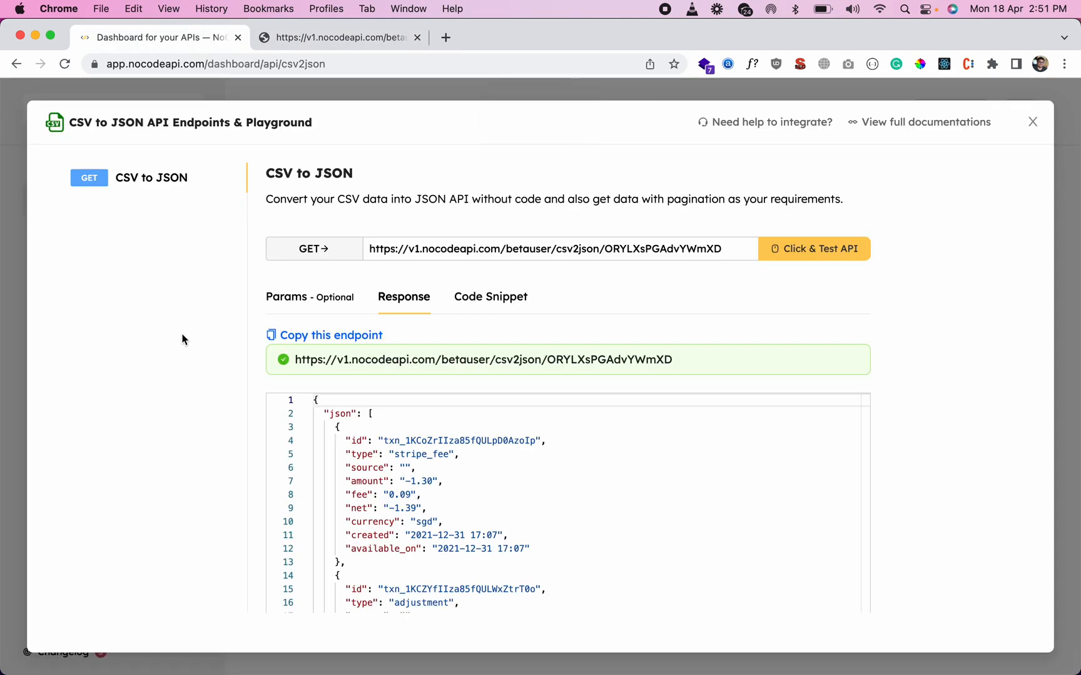